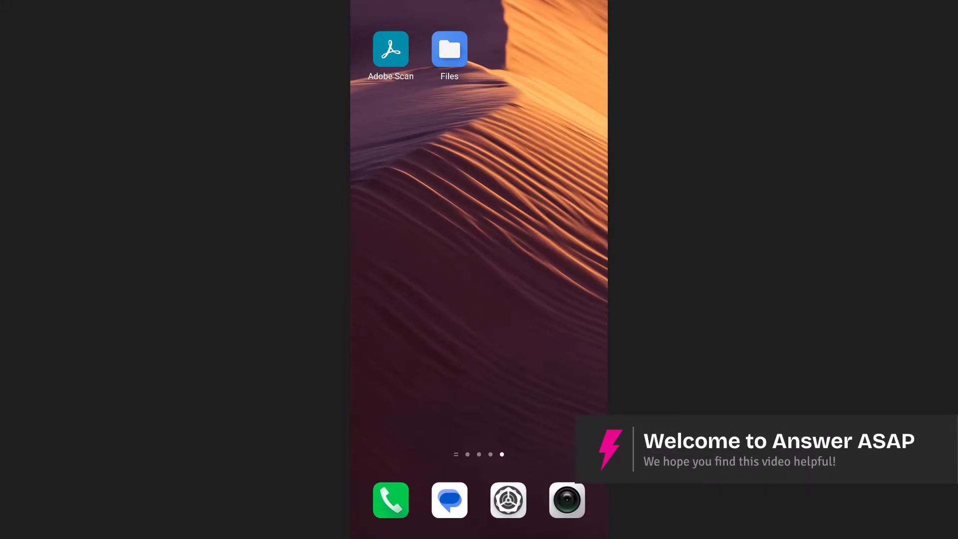
# Launch Adobe Scan and reach the Mar 17, 2025 file's More actions list.
pyautogui.click(390, 48)
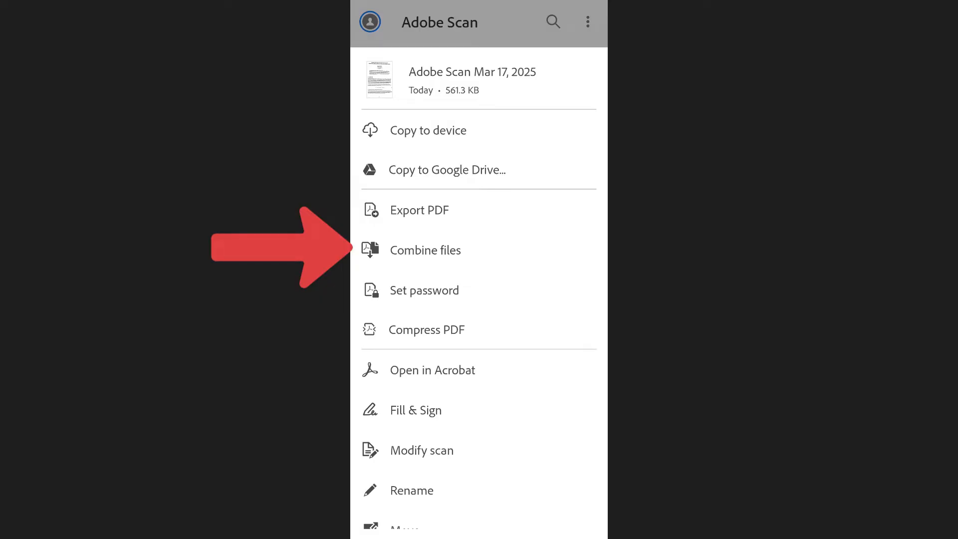
# Combine the scan with Adobe Scan Mar 17, 2025 (2) into one merged PDF.
pyautogui.click(425, 249)
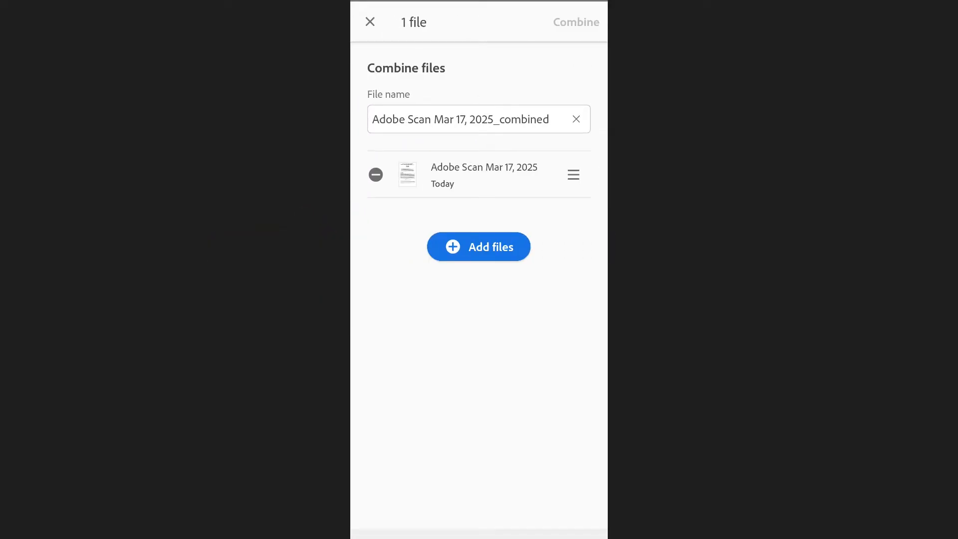
pyautogui.click(478, 247)
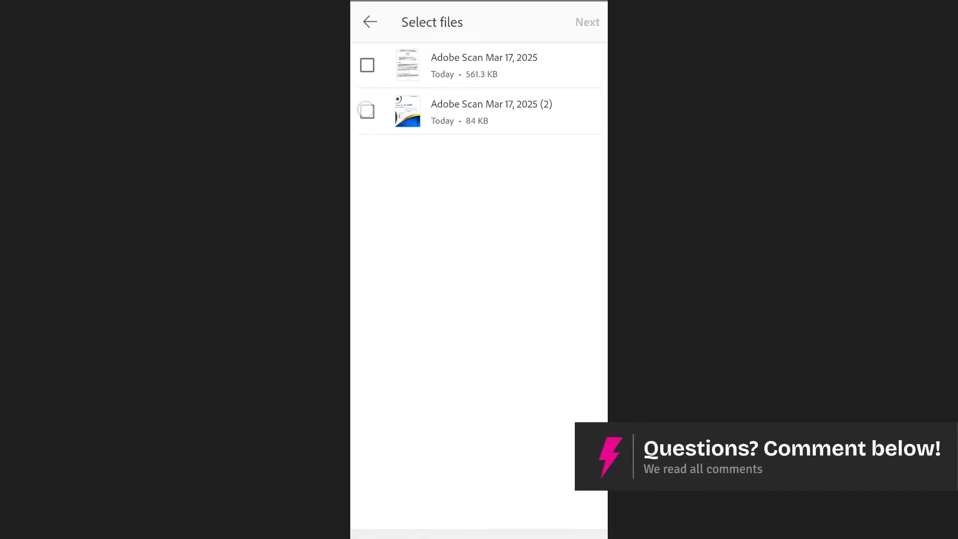
pyautogui.click(367, 112)
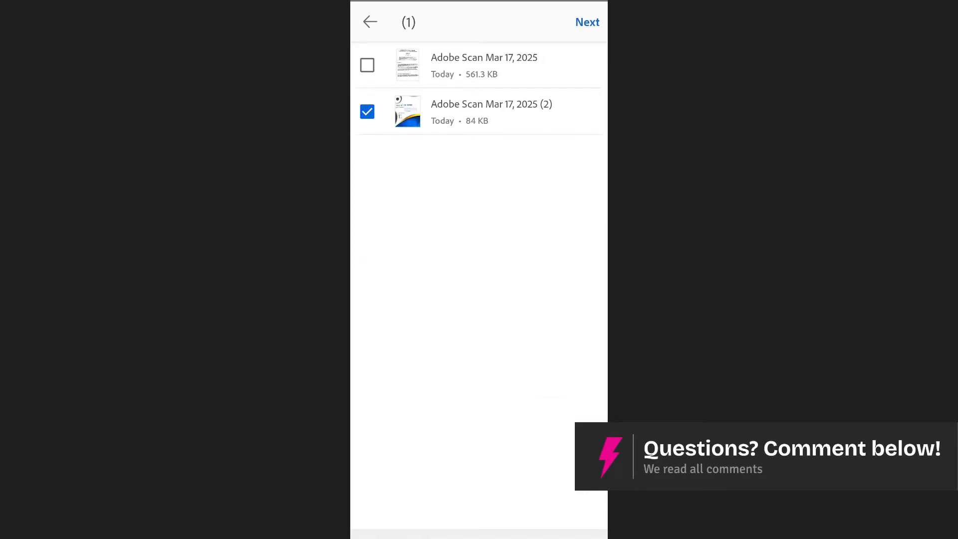
pyautogui.click(586, 22)
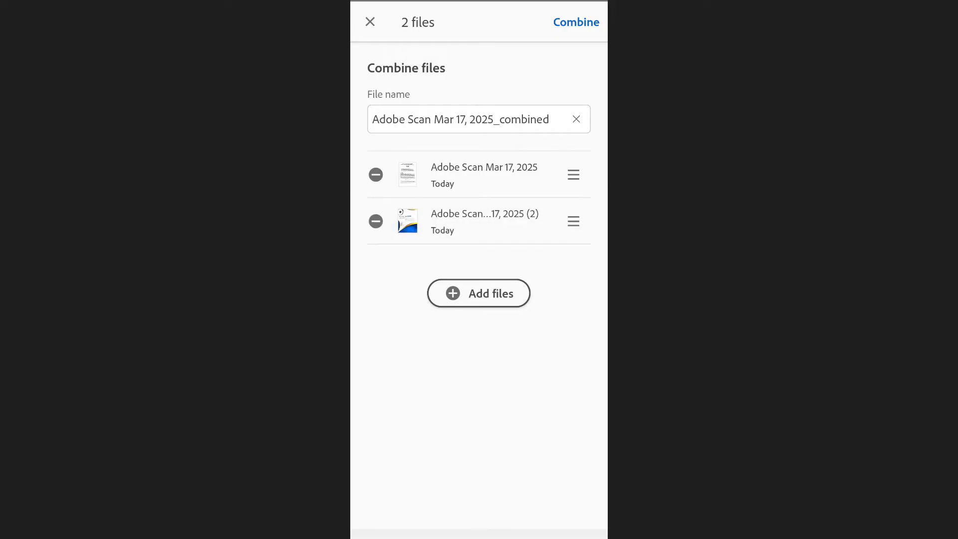
pyautogui.click(574, 22)
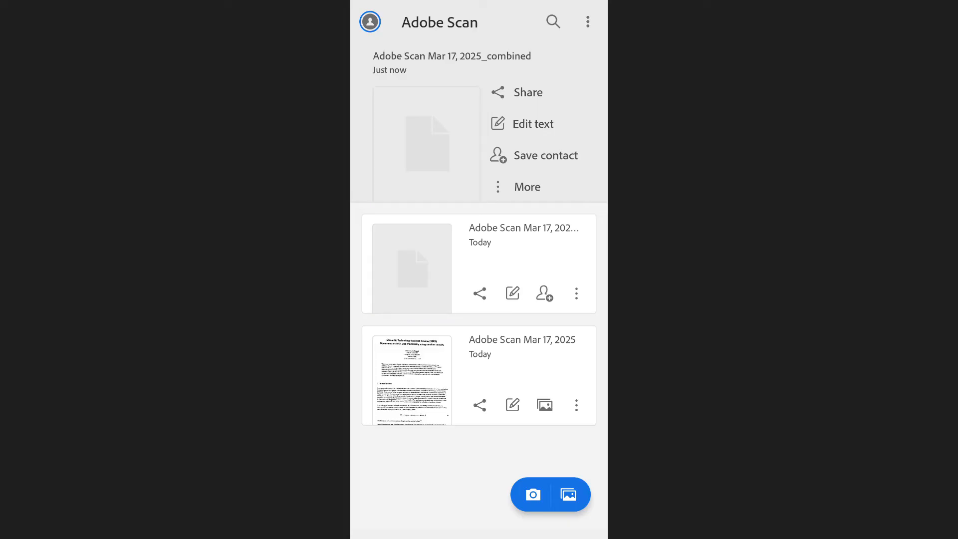
# Review the pages of Adobe Scan Mar 17, 2025_combined, then return to the scan list.
pyautogui.click(426, 144)
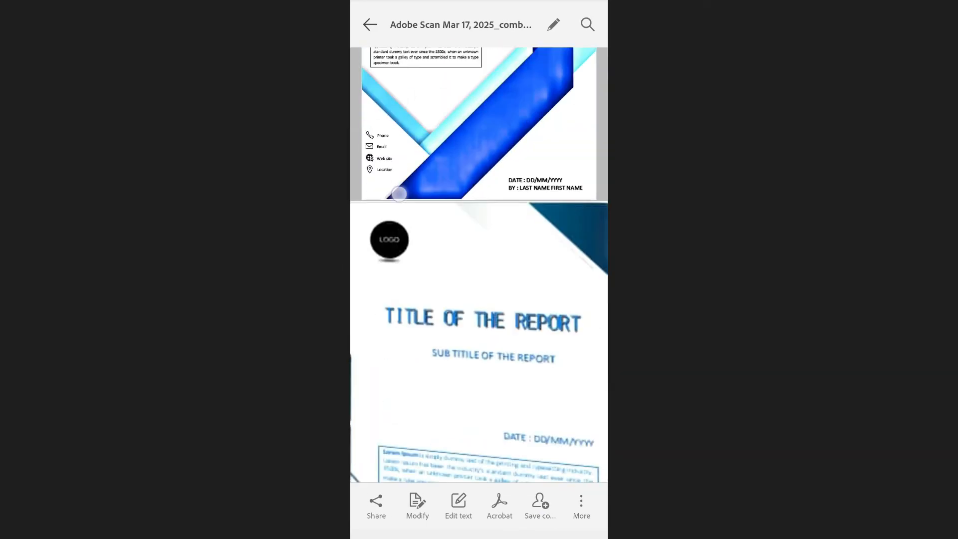
pyautogui.click(369, 24)
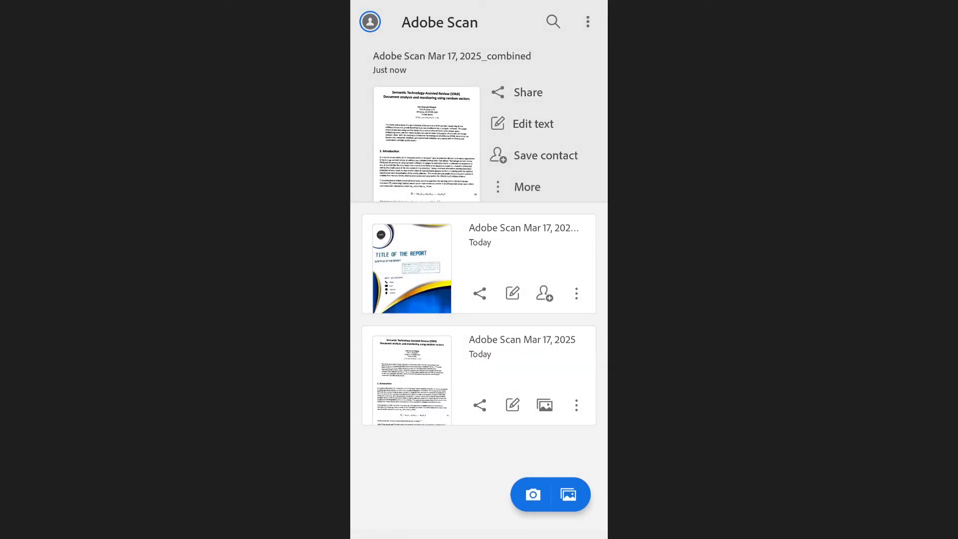
# Reorder the combined file's pages via Modify scan and save the updated PDF.
pyautogui.click(527, 186)
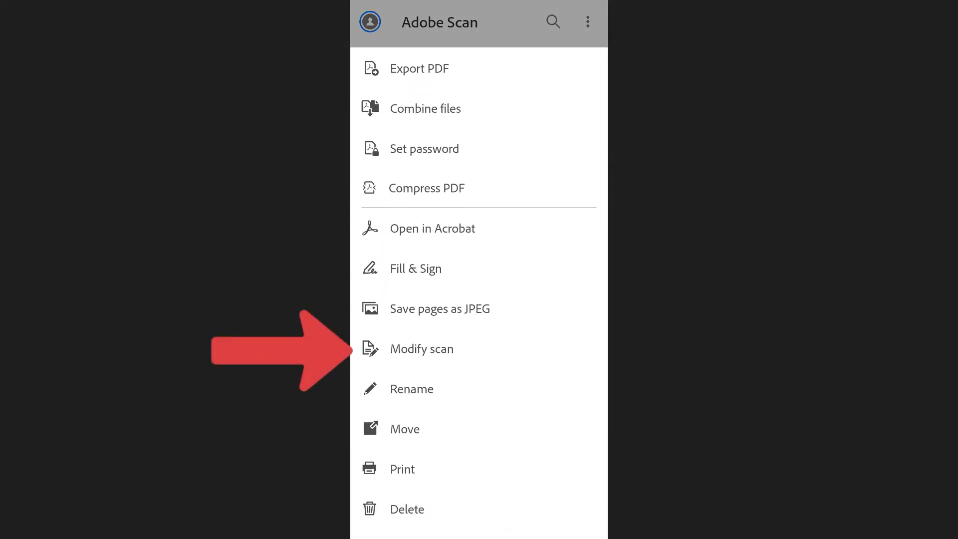
pyautogui.click(421, 348)
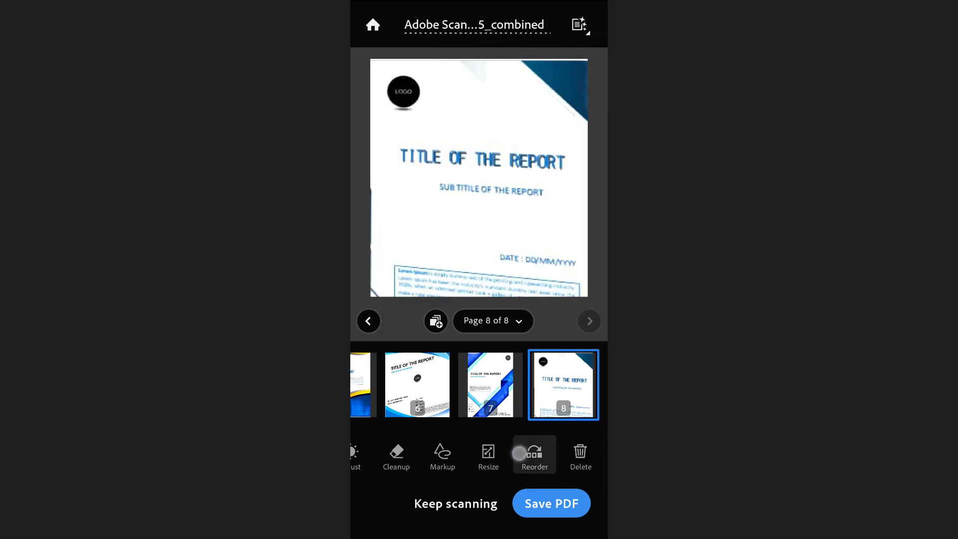
pyautogui.click(532, 455)
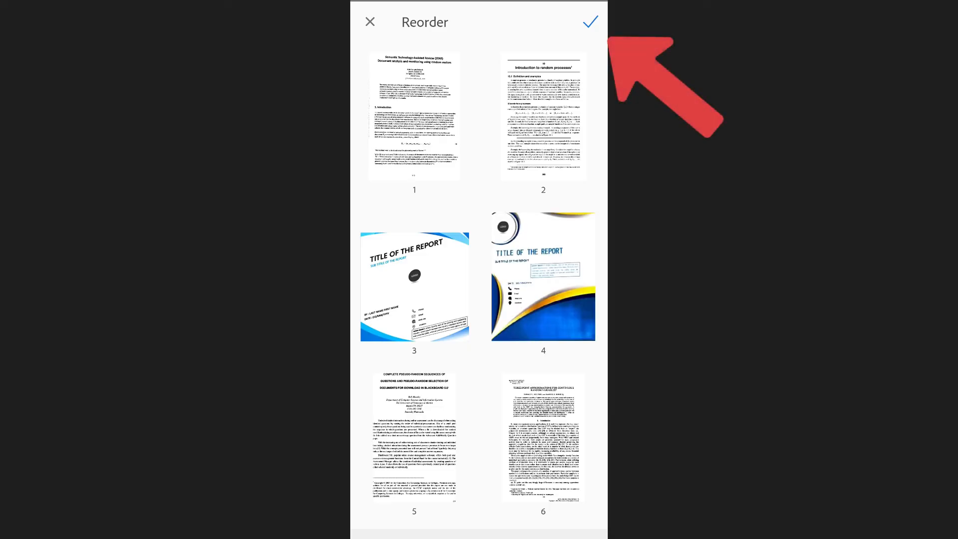
pyautogui.click(589, 21)
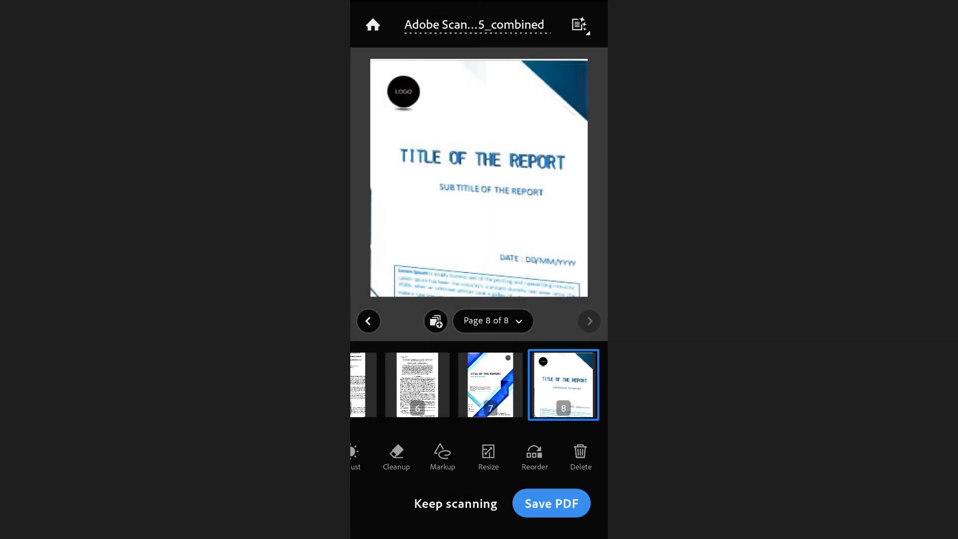
pyautogui.click(550, 503)
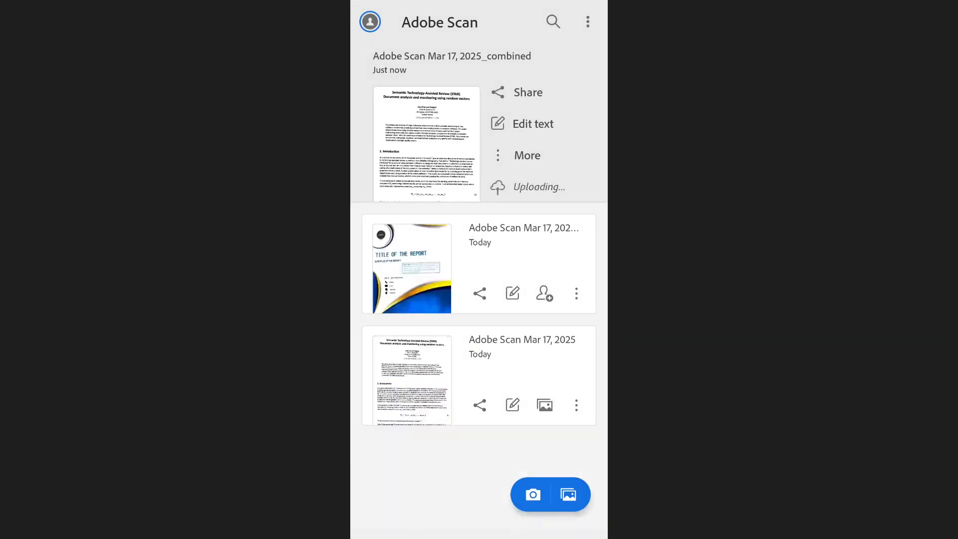